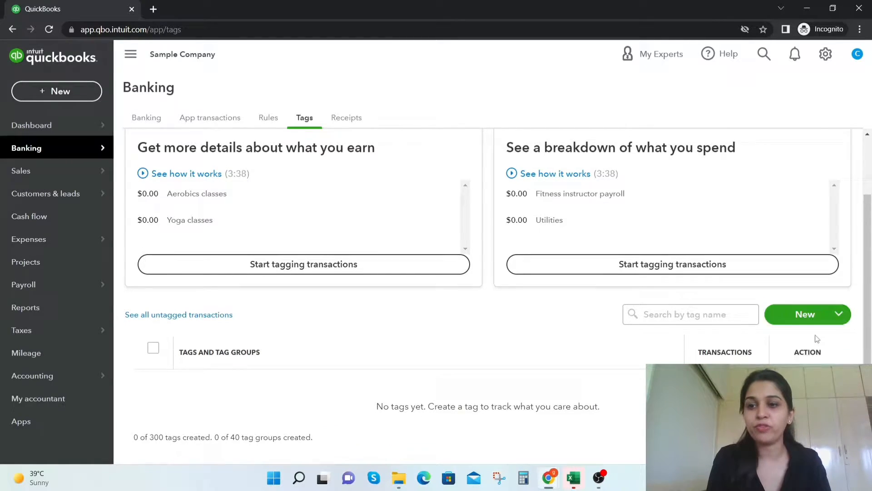
- Save a new tag group named 'Location' and start entering its first tag name
type("Location")
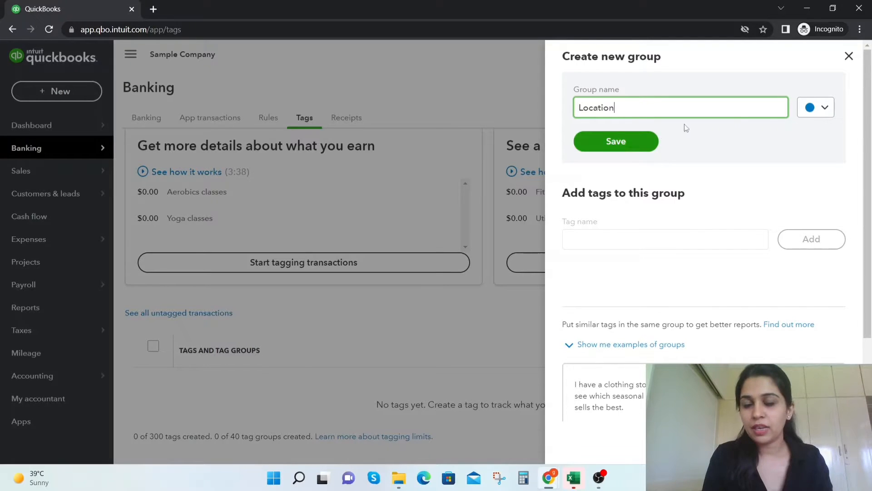
left_click(815, 107)
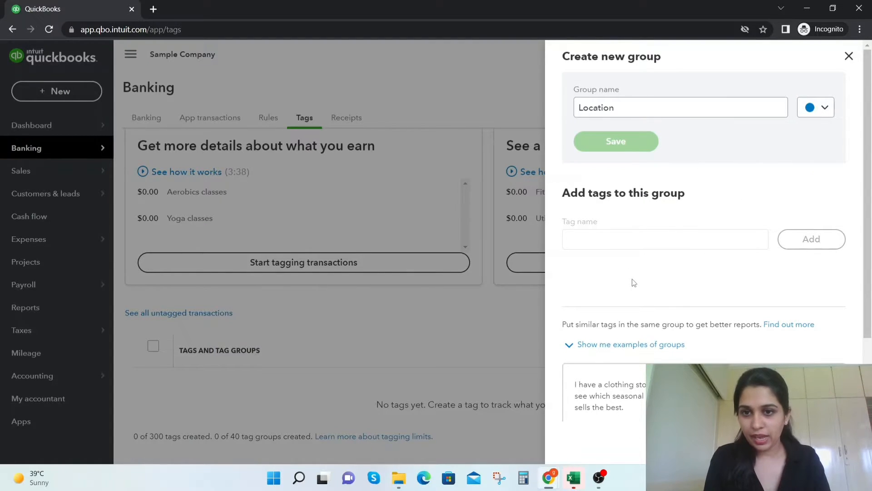
left_click(615, 141)
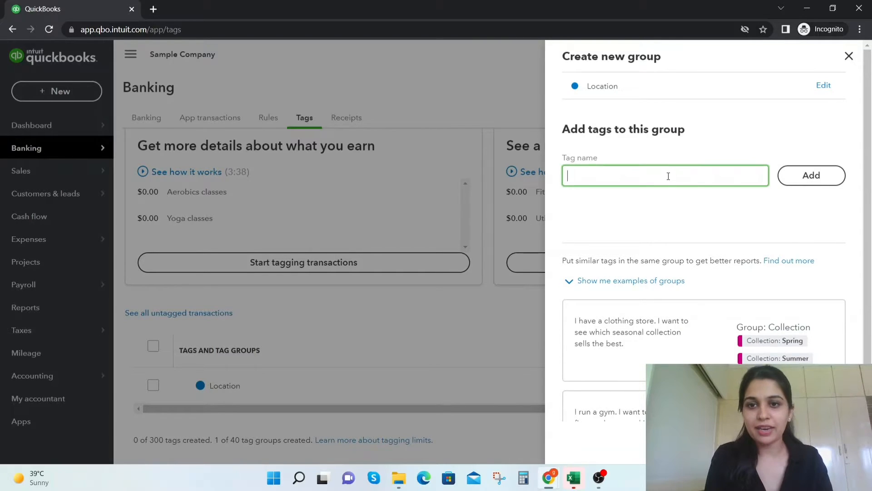
- Add the New York and California tags to the Location group and close the editor
type("New York")
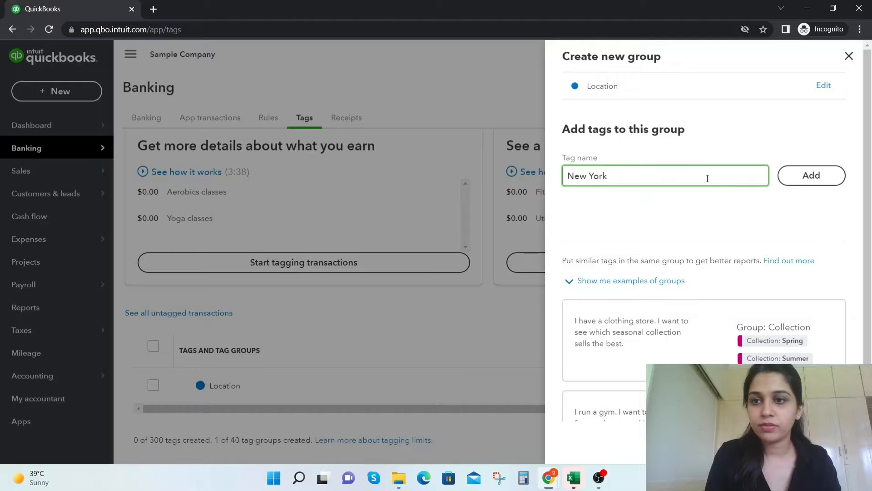
left_click(810, 175)
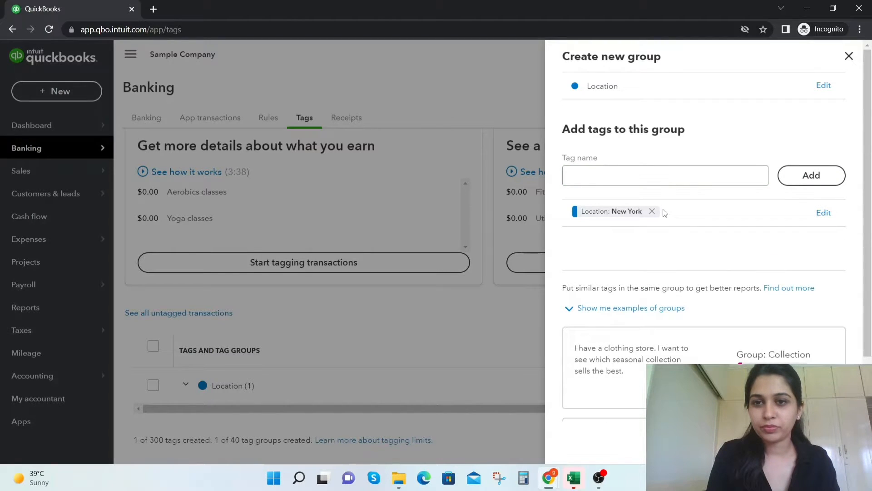
left_click(664, 175)
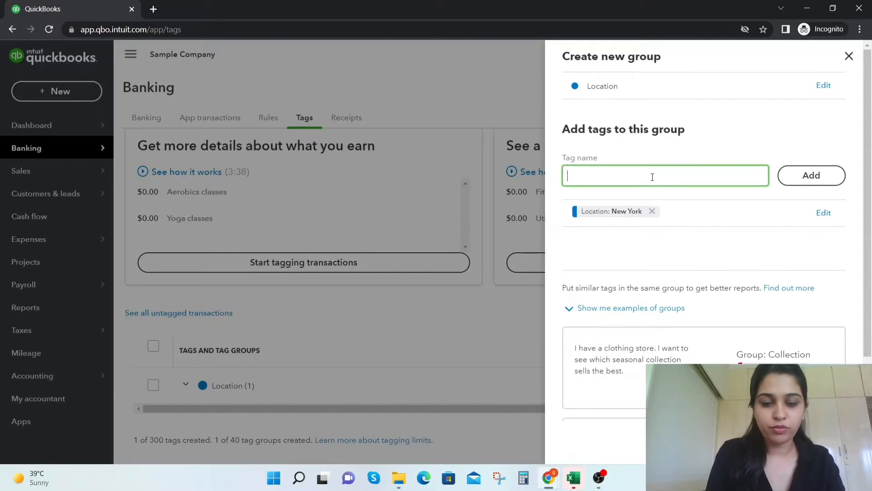
type("California")
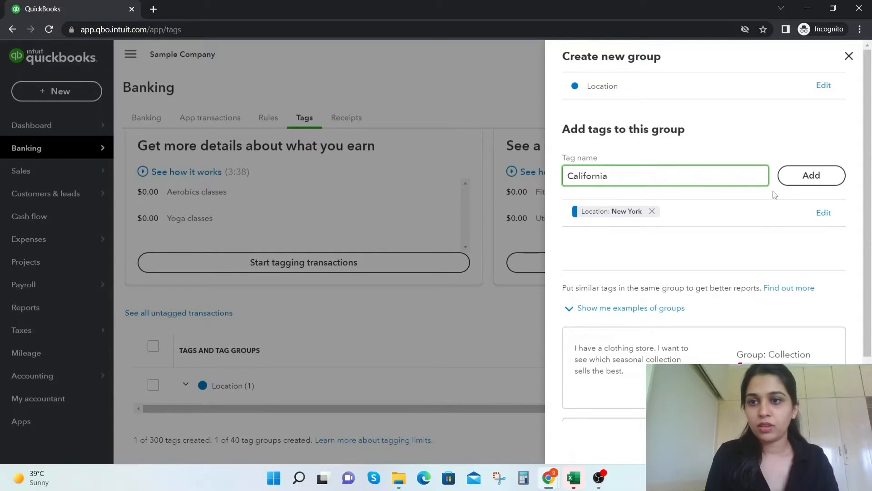
left_click(811, 176)
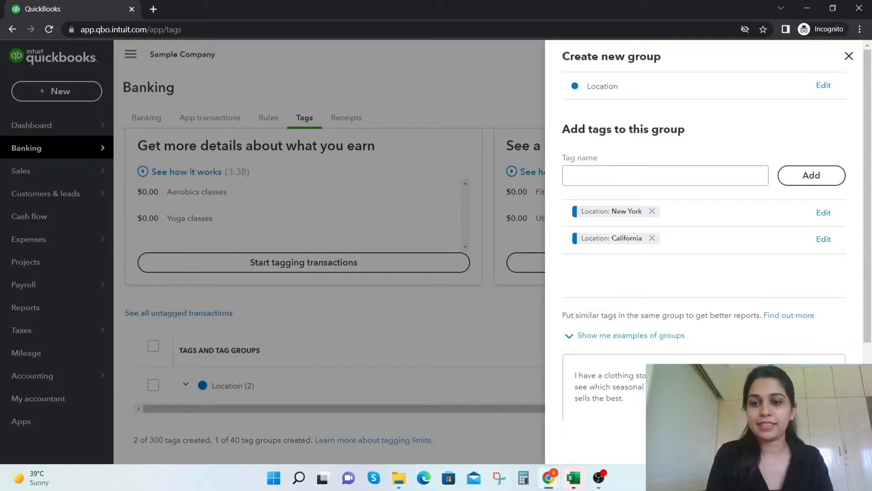
left_click(849, 56)
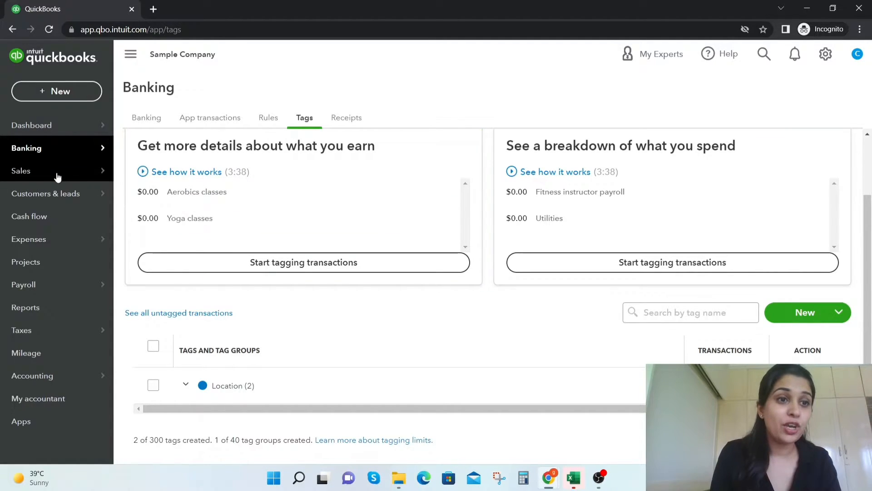
- Start an invoice for Amy's Bird Sanctuary tagged Location: New York
left_click(56, 91)
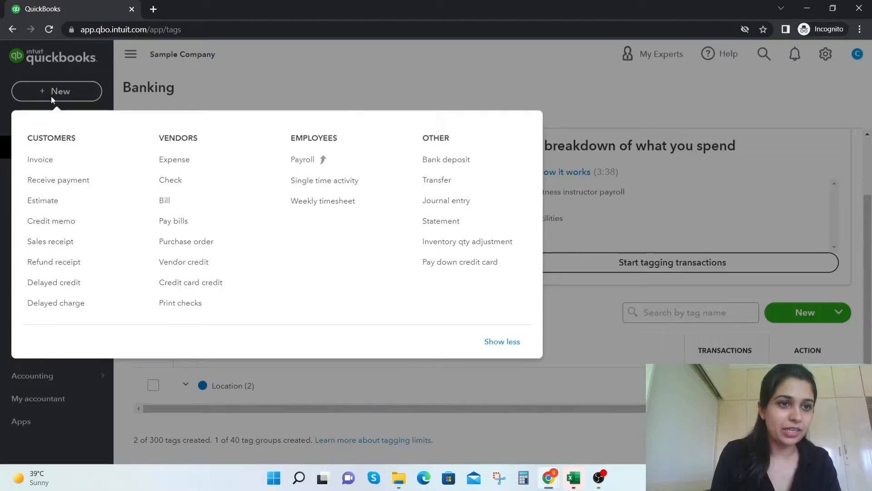
left_click(40, 160)
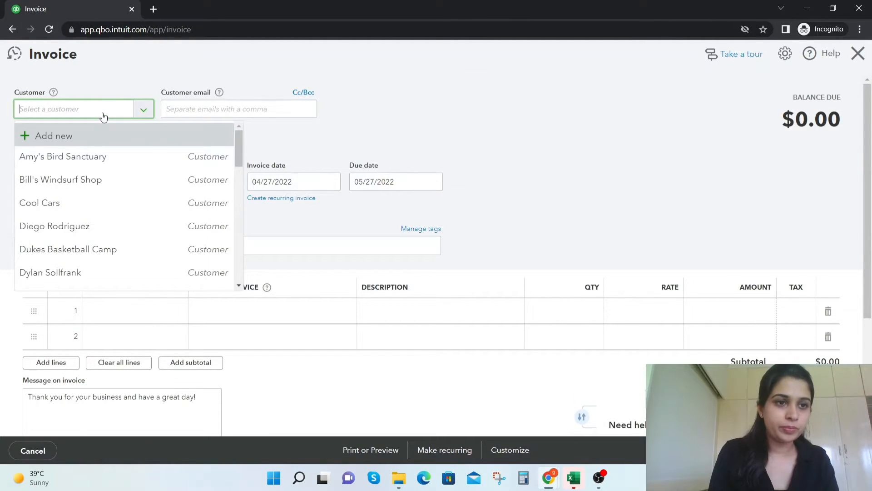
left_click(62, 156)
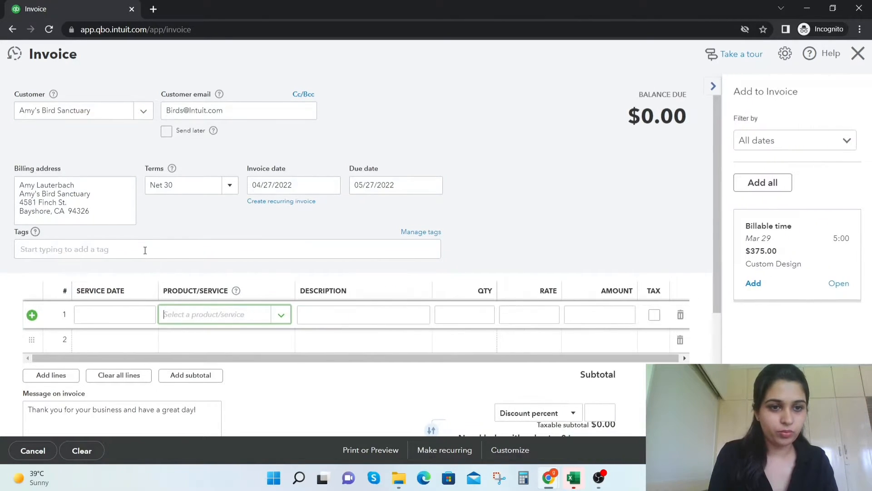
type("n")
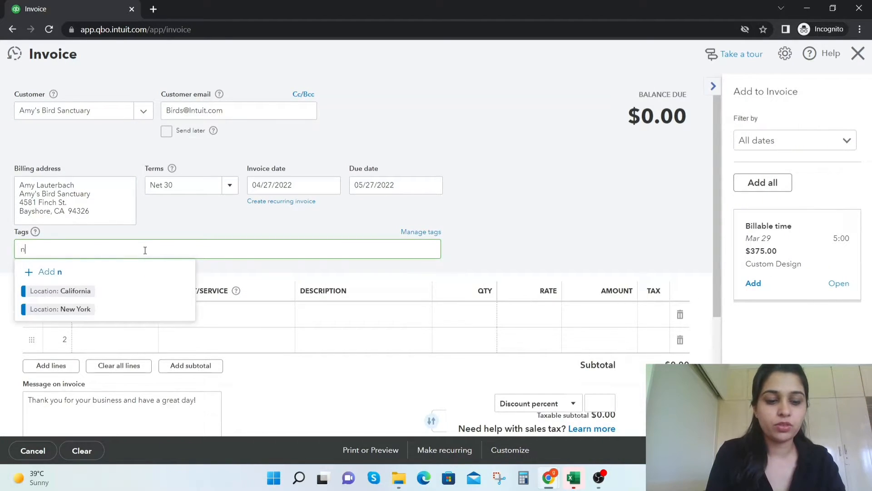
type("ew")
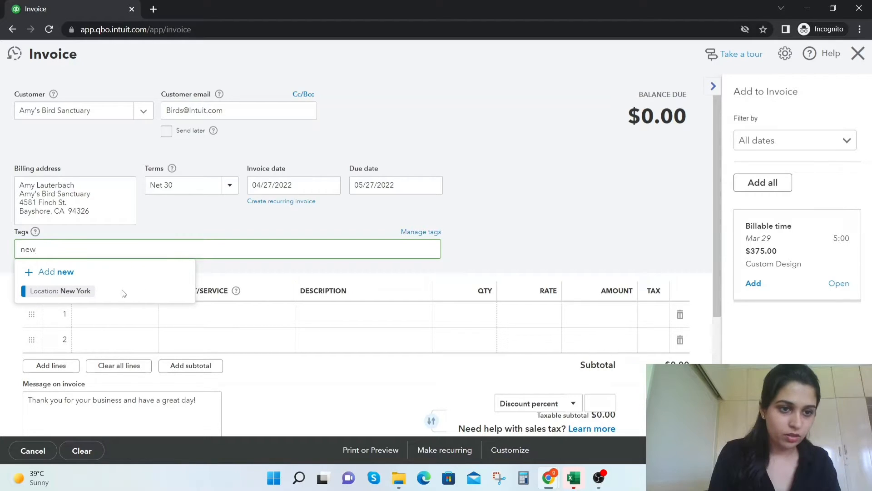
left_click(60, 291)
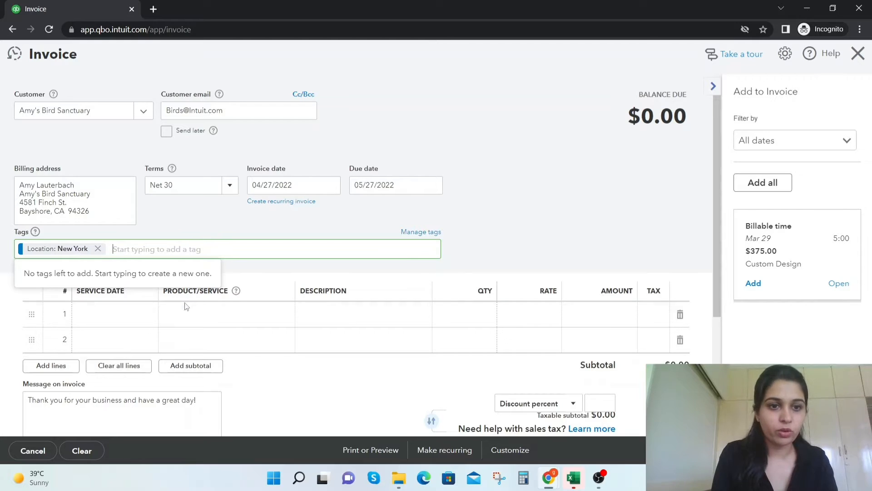
left_click(219, 314)
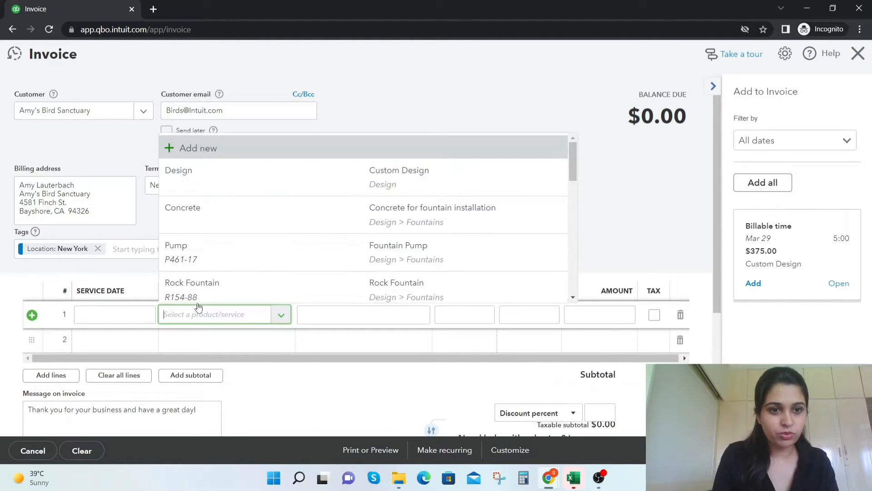
- Add a $275 Rock Fountain line, save invoice 1038, and make a copy
left_click(191, 282)
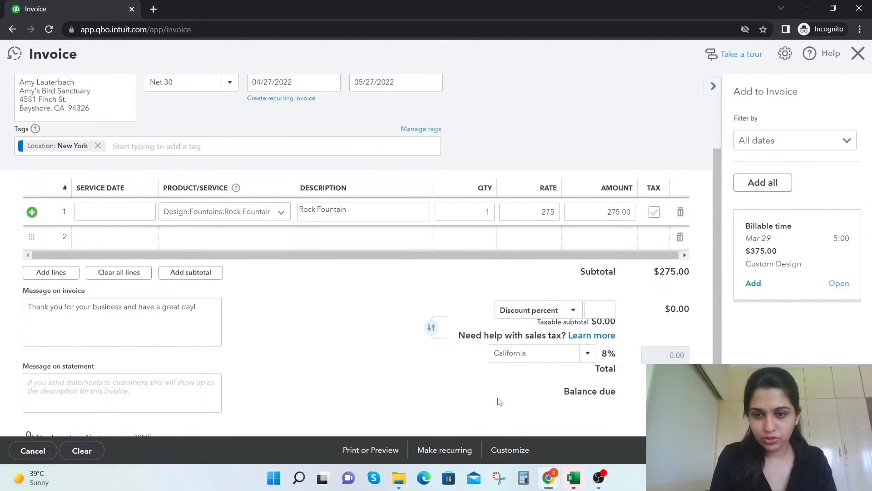
scroll("down", 3)
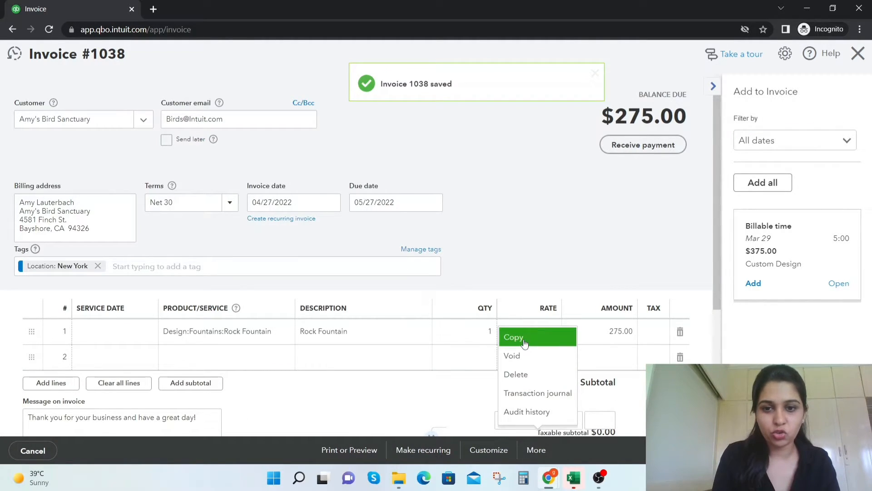
left_click(512, 337)
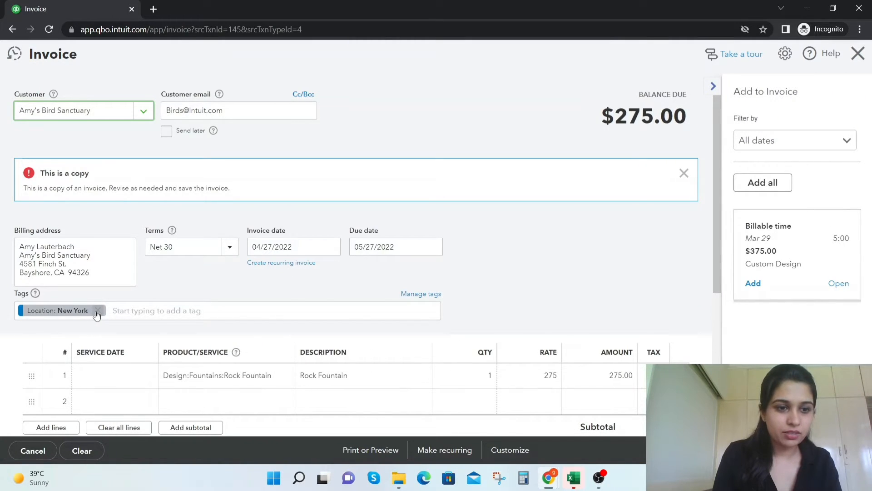
- Retag the copy Location: California with a $1,000 amount, then save and close invoice 1039
left_click(96, 311)
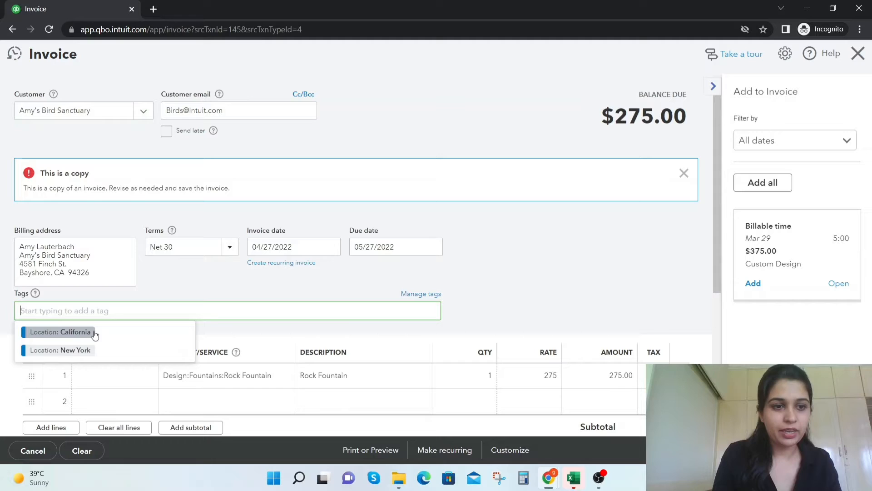
left_click(61, 331)
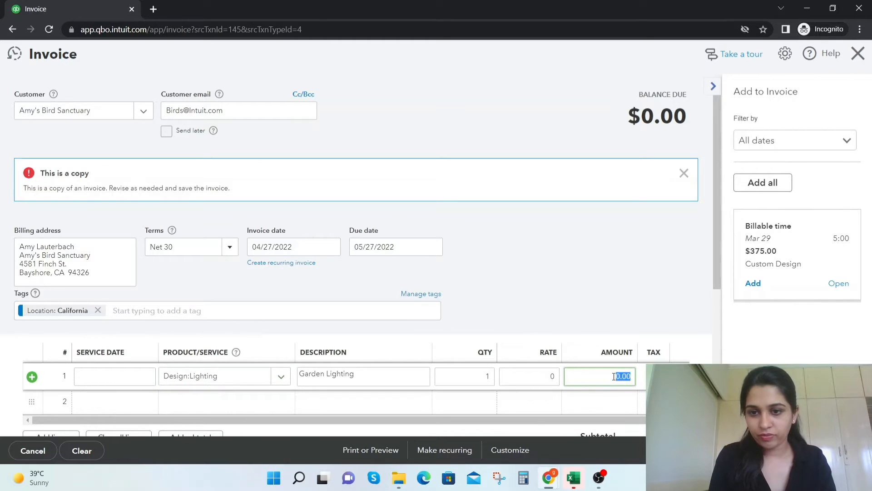
type("000")
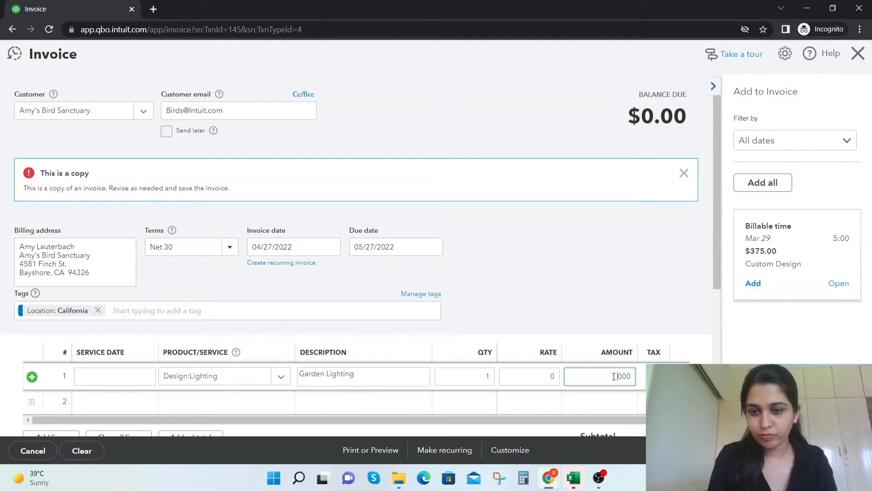
type("1000")
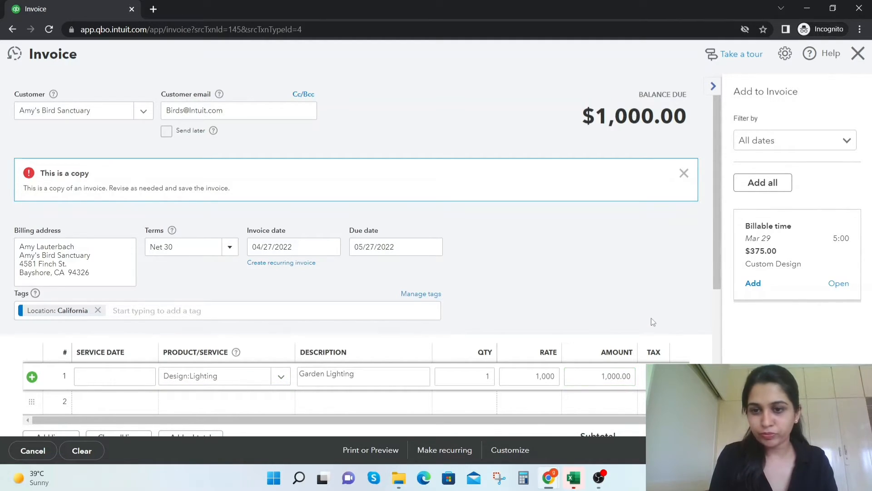
scroll("down", 3)
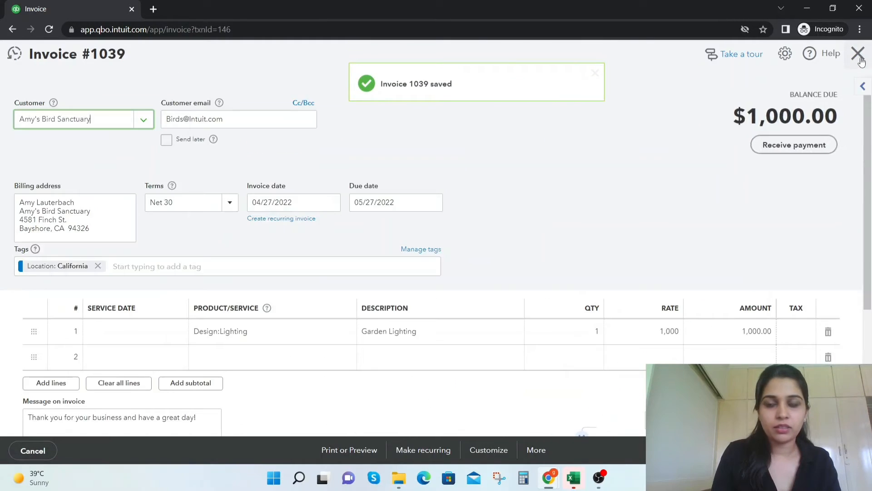
left_click(858, 54)
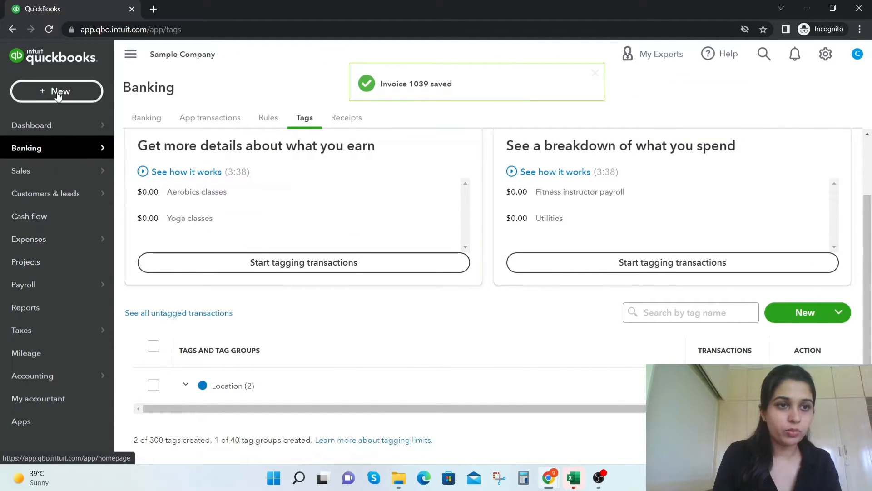
- Start an expense paid to Books by Bessie, tagged Location: California
left_click(57, 91)
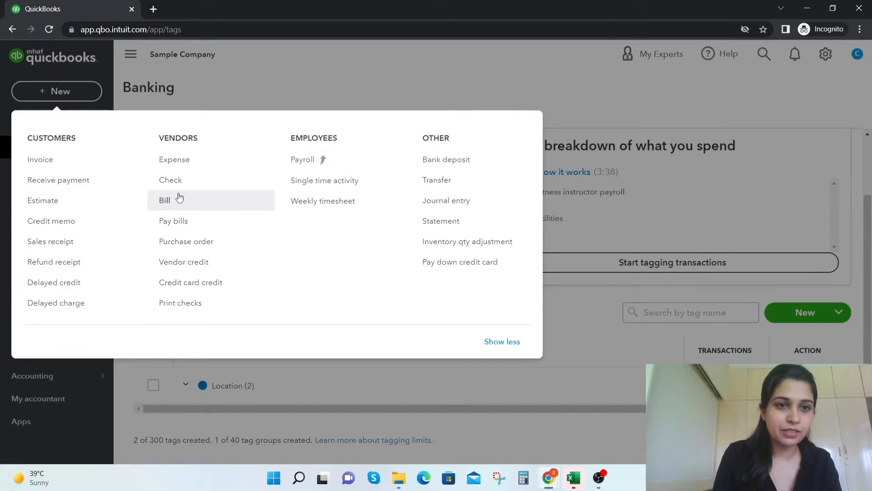
left_click(174, 159)
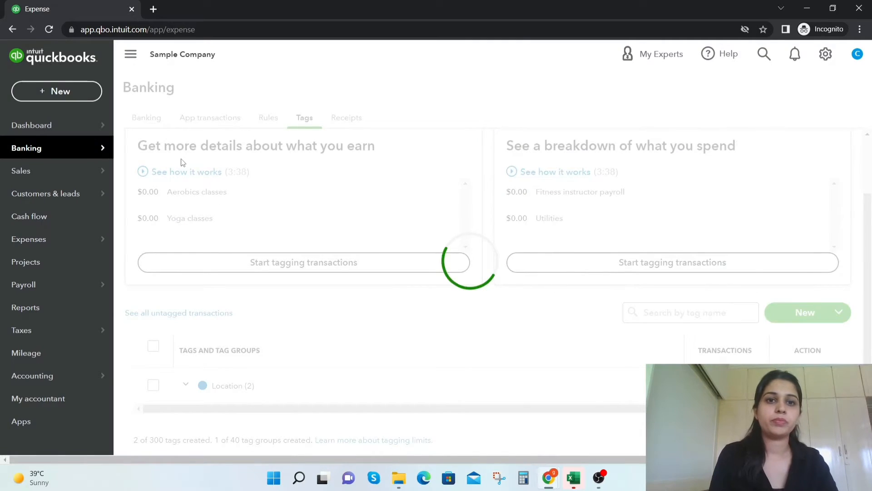
left_click(55, 91)
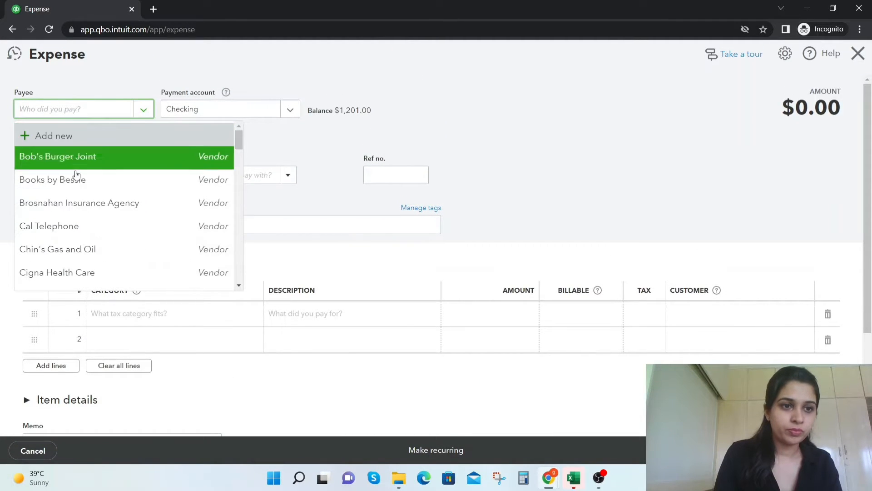
left_click(53, 179)
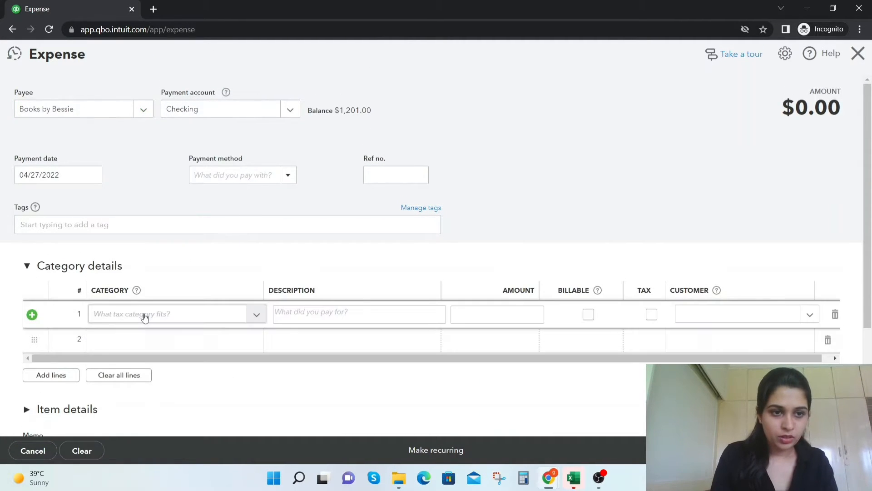
type("cal")
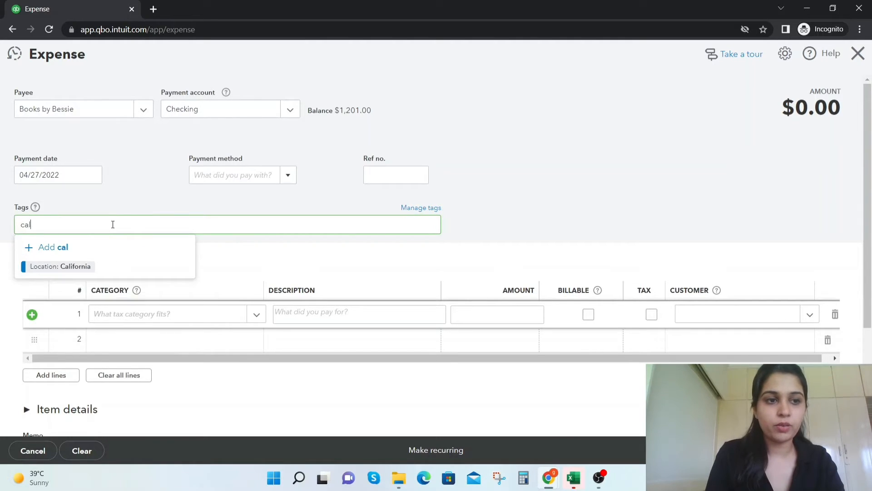
left_click(60, 265)
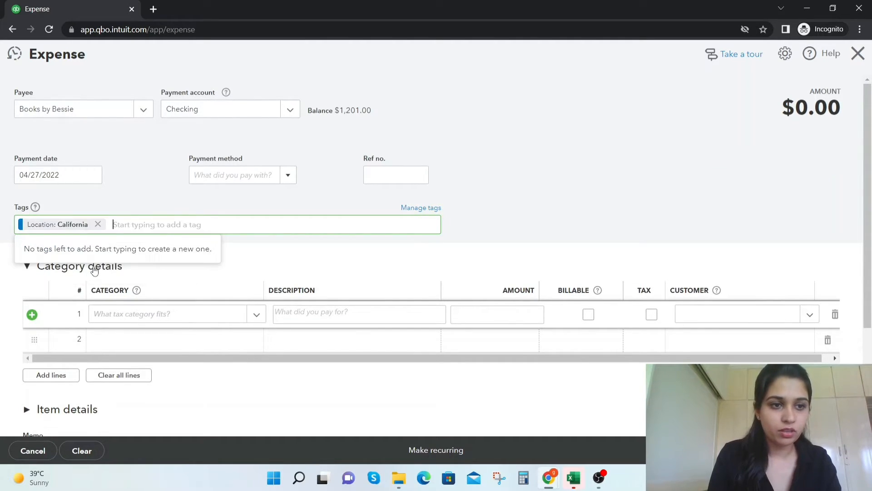
- Set the expense line to Disposal Fees and change its amount to 500
left_click(173, 313)
type("Disposal Fees")
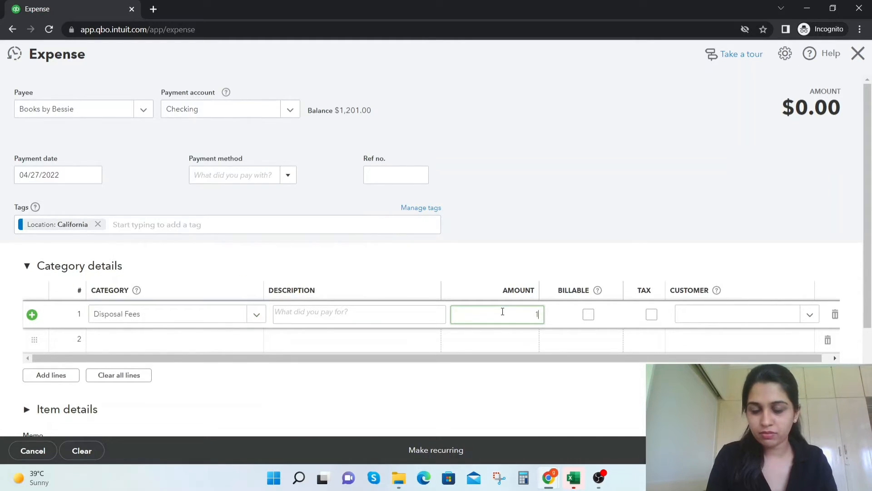
type("1000.00")
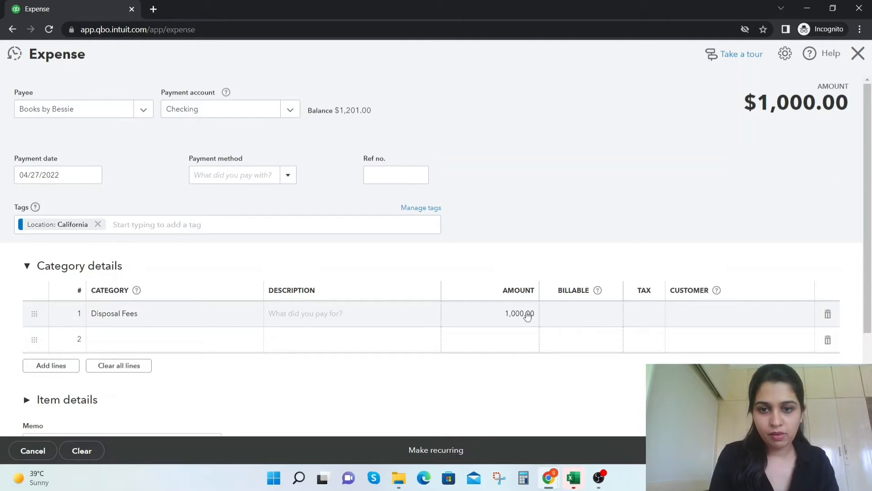
left_click(519, 313)
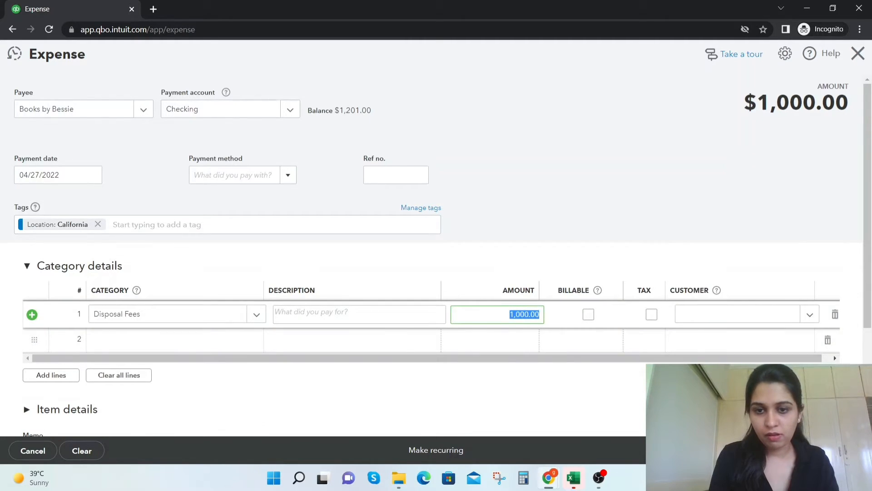
type("500")
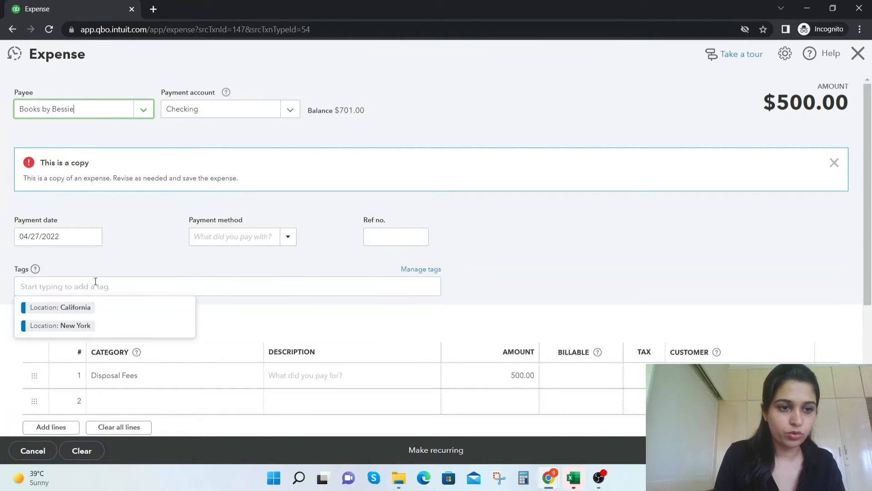
- Tag the copied $500 Disposal Fees expense Location: New York
type("new")
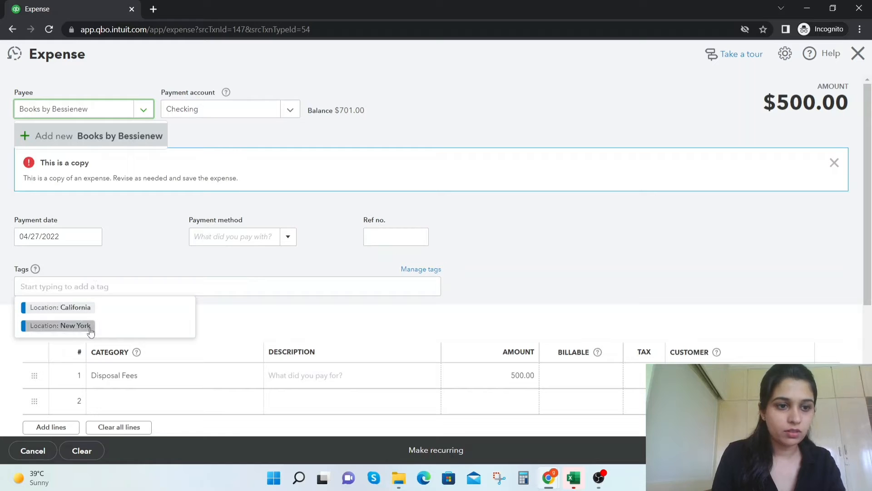
left_click(60, 325)
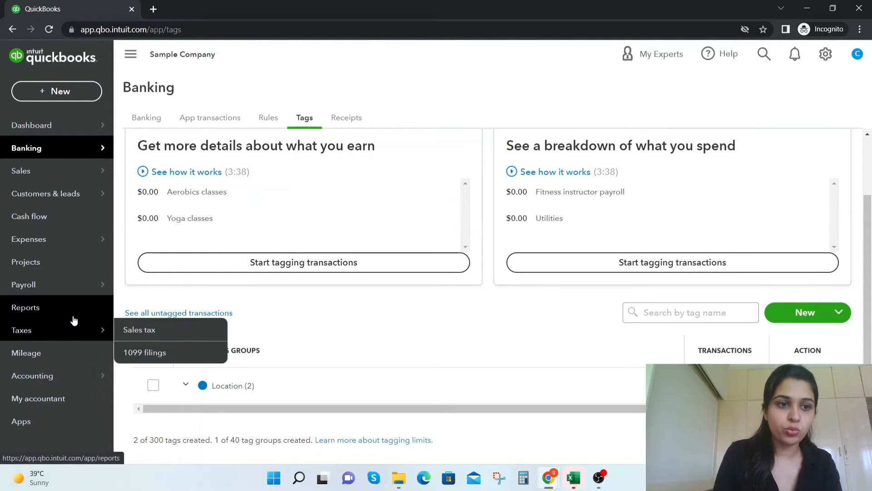
- Find Profit and Loss by Tag Group by searching 'tag' and display its columns by Location
left_click(25, 307)
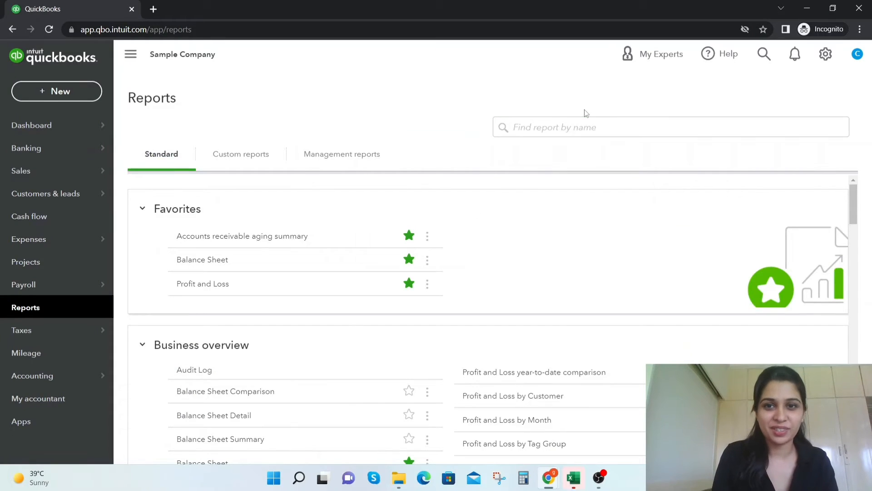
type("tag")
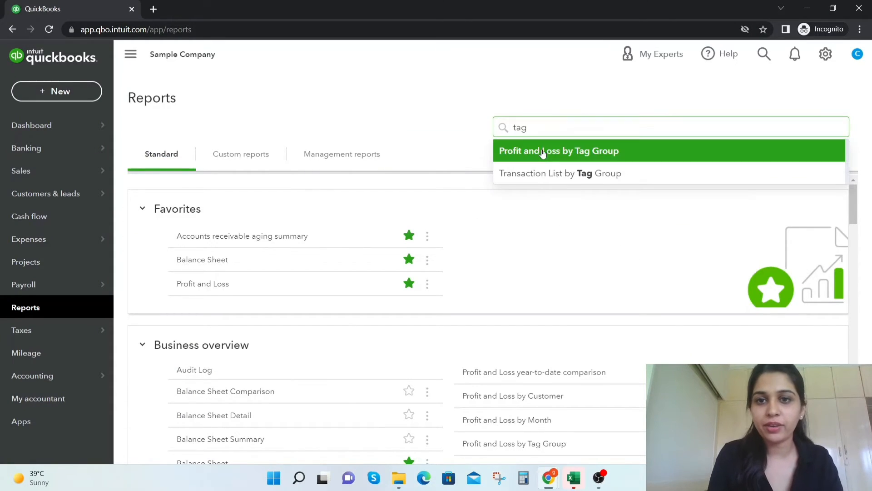
left_click(558, 150)
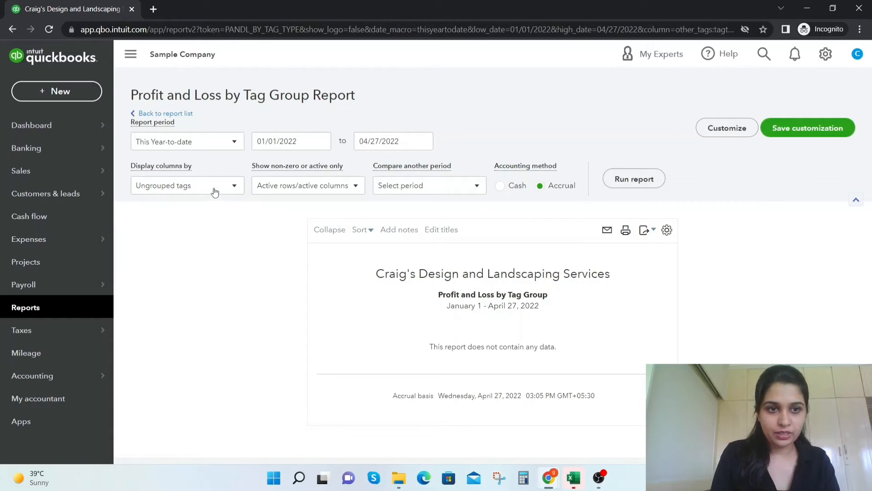
left_click(187, 185)
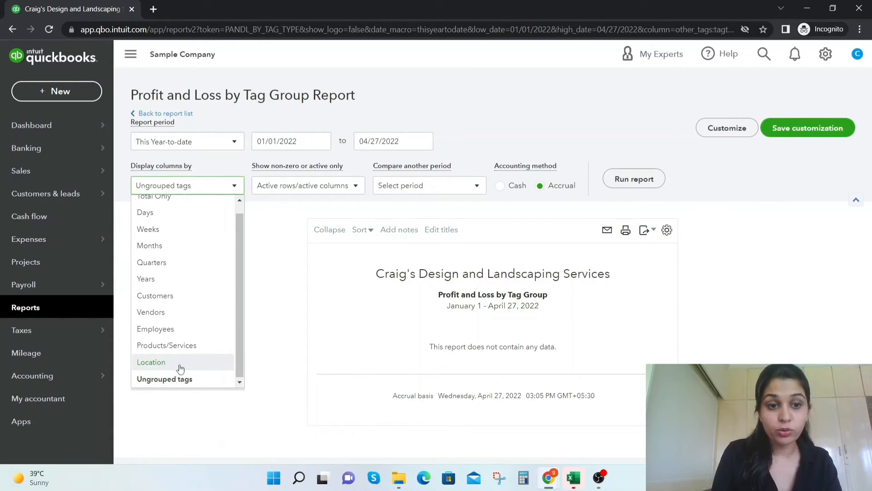
left_click(151, 362)
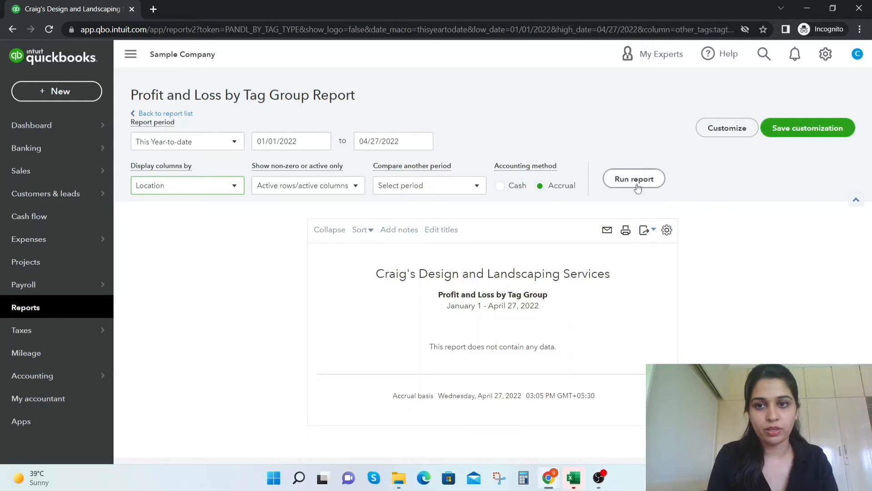
- Run the report and review the California and New York columns
left_click(634, 178)
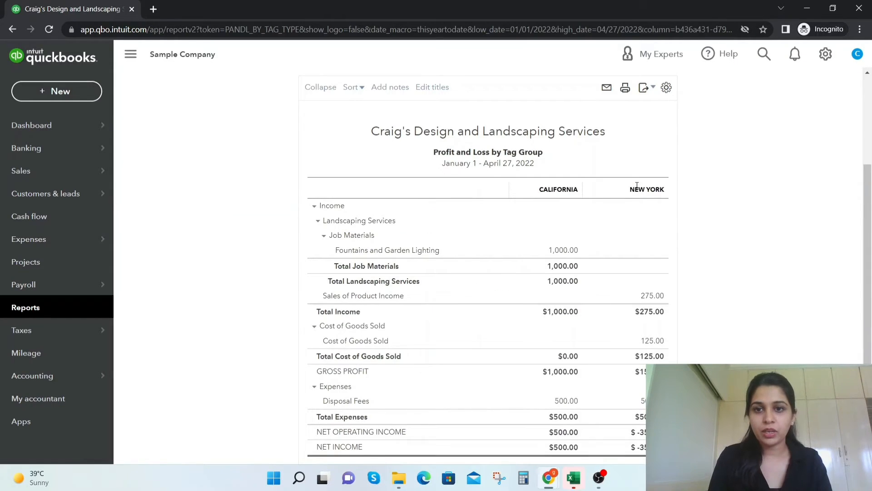
scroll("down", 3)
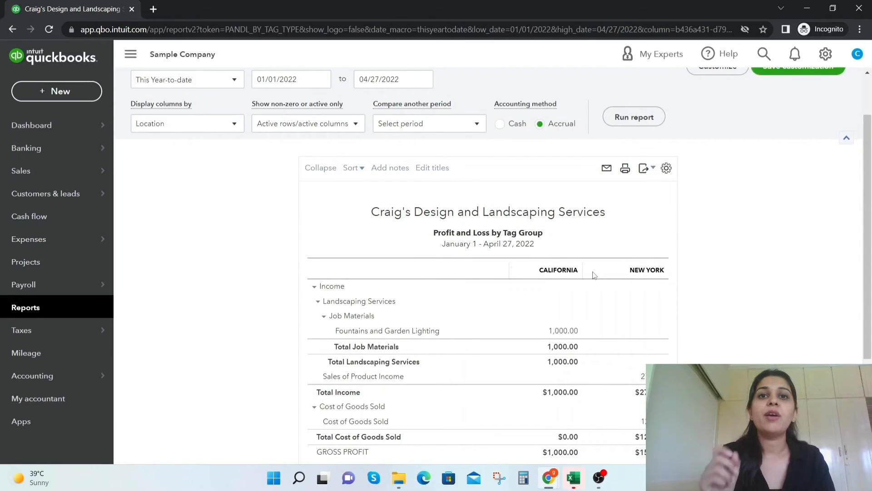
mouse_move(325, 157)
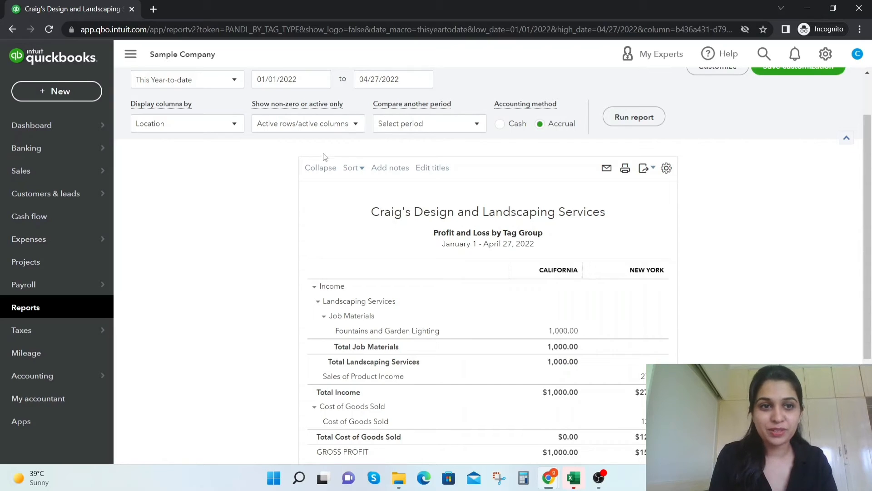
mouse_move(218, 123)
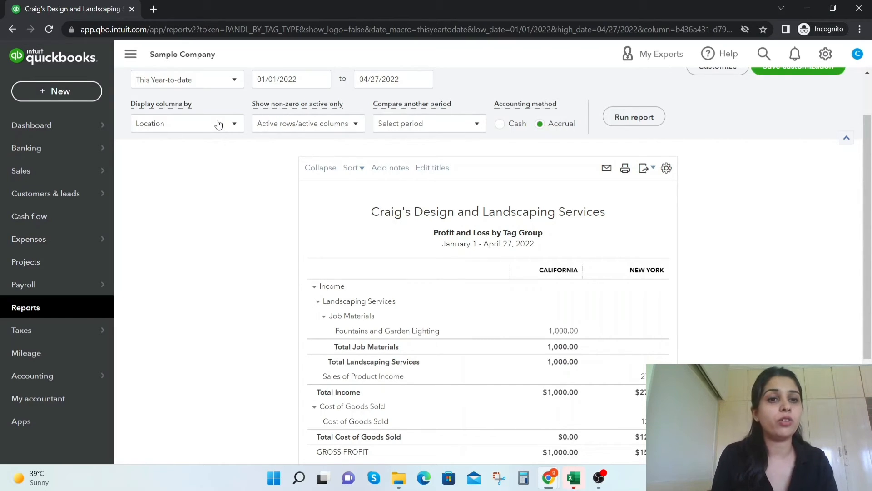
left_click(186, 123)
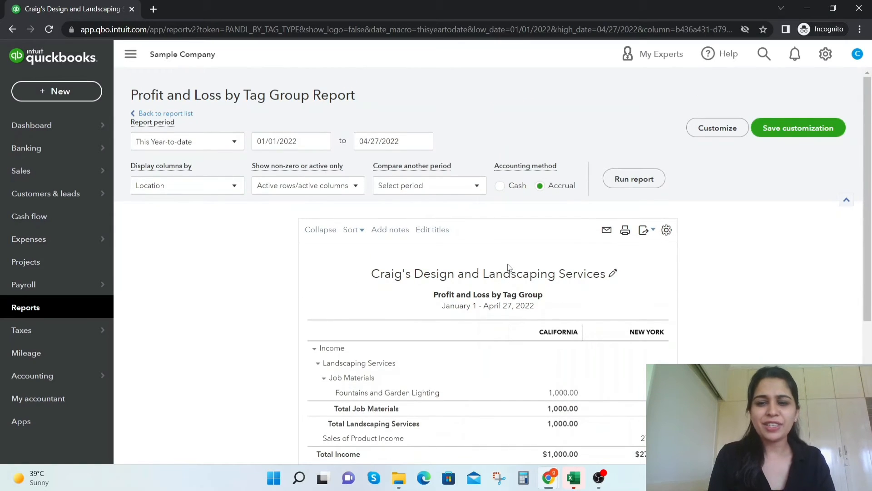
mouse_move(558, 258)
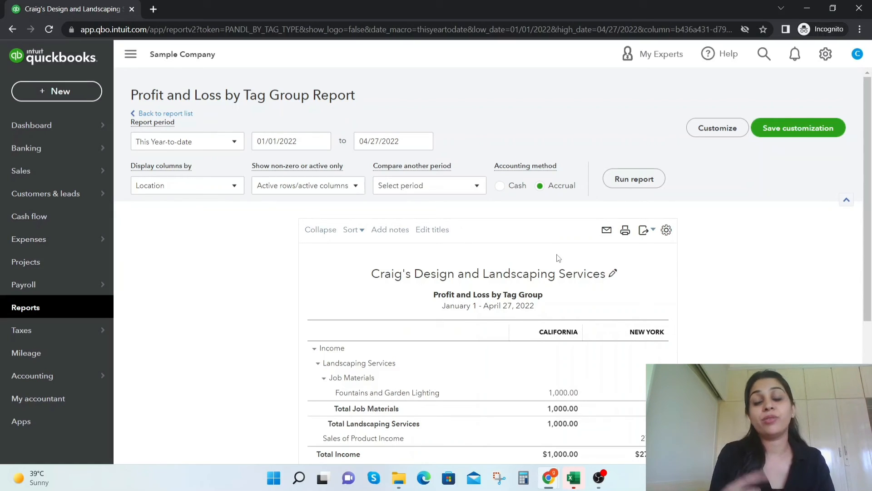
- Open the Display columns by dropdown to see the Location and Ungrouped tags options
left_click(187, 185)
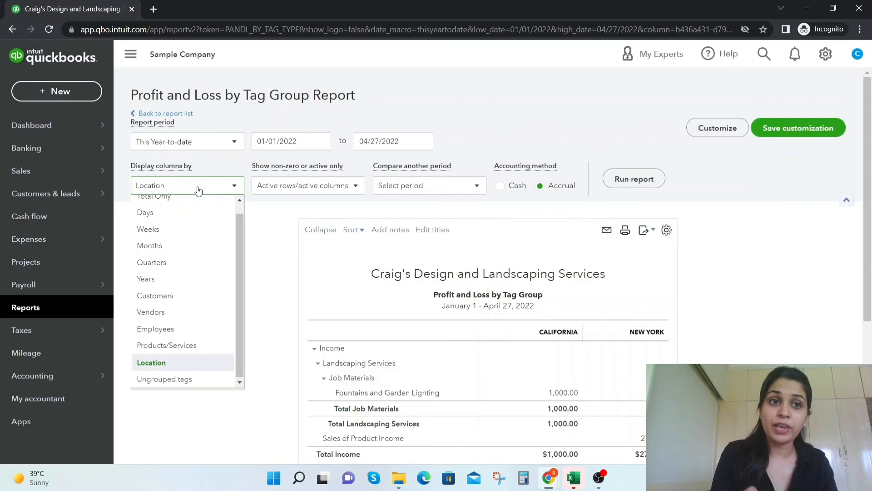
mouse_move(164, 379)
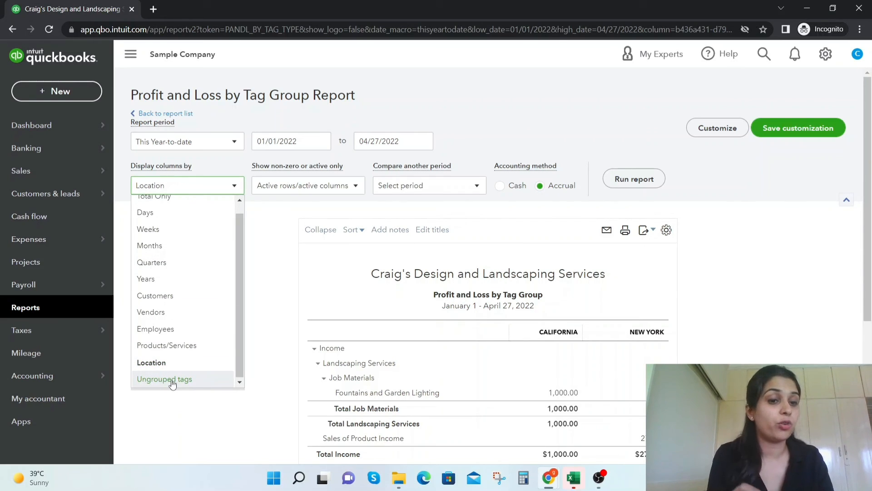